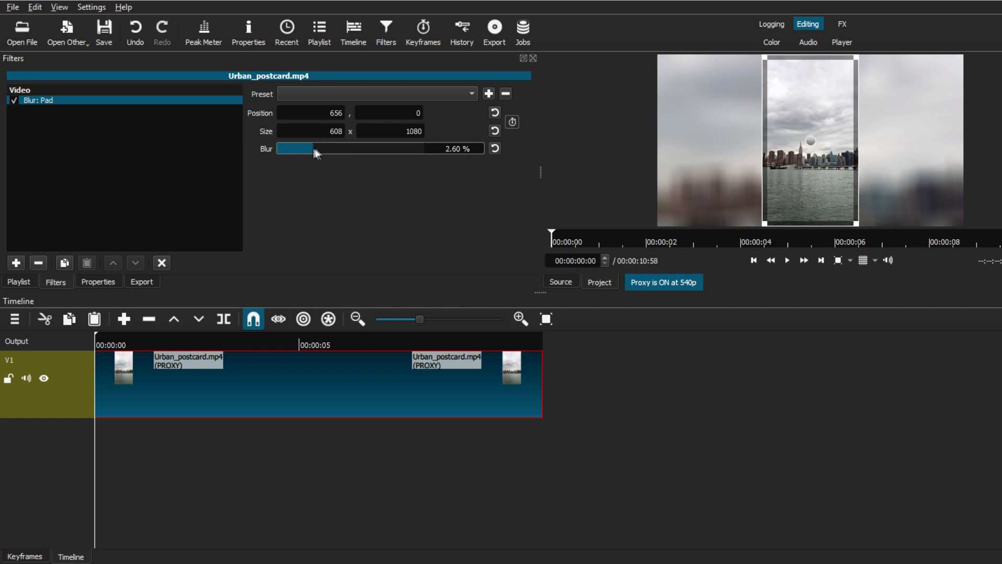
# - Try the Blur: Pad strength at low, high and moderate levels before removing the filter
pyautogui.moveTo(313, 149); pyautogui.dragTo(280, 148)
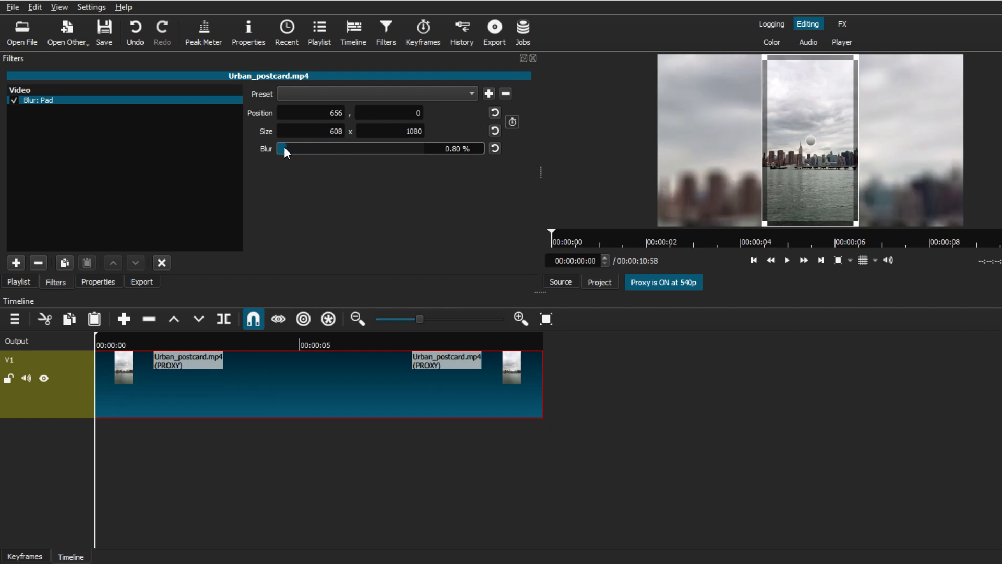
pyautogui.moveTo(280, 149); pyautogui.dragTo(403, 149)
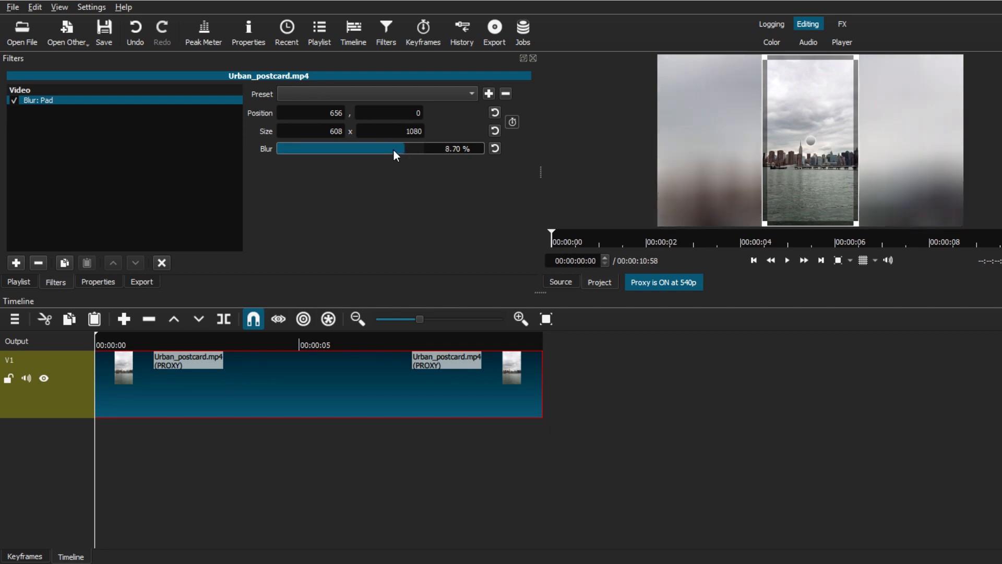
pyautogui.moveTo(394, 148); pyautogui.dragTo(322, 148)
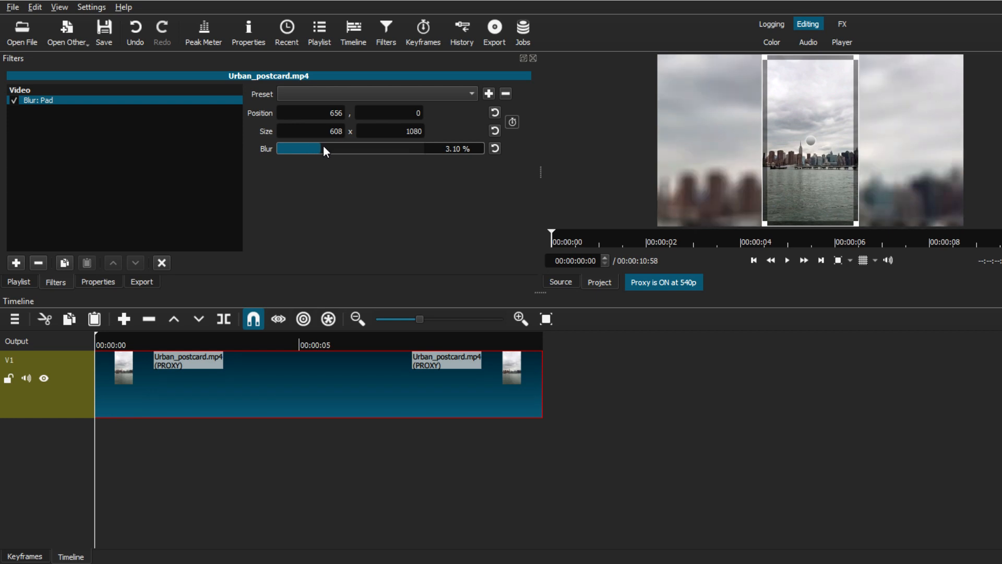
pyautogui.moveTo(322, 147); pyautogui.dragTo(335, 147)
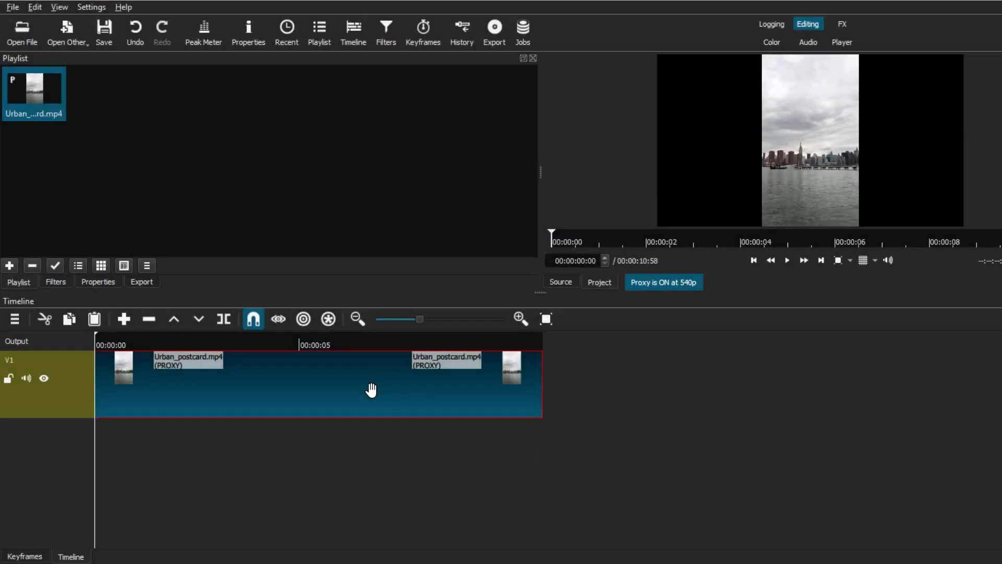
pyautogui.click(787, 260)
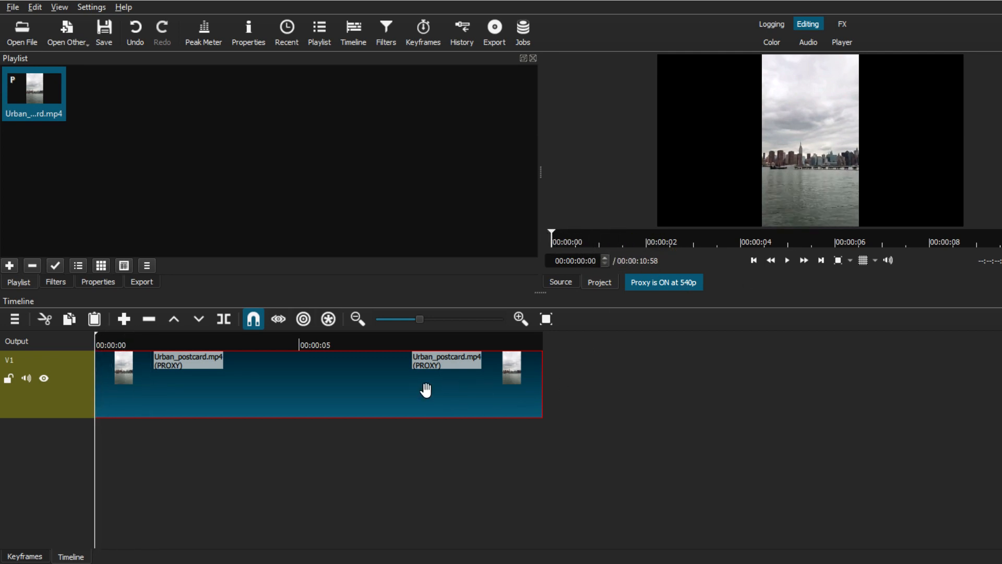
pyautogui.moveTo(291, 390)
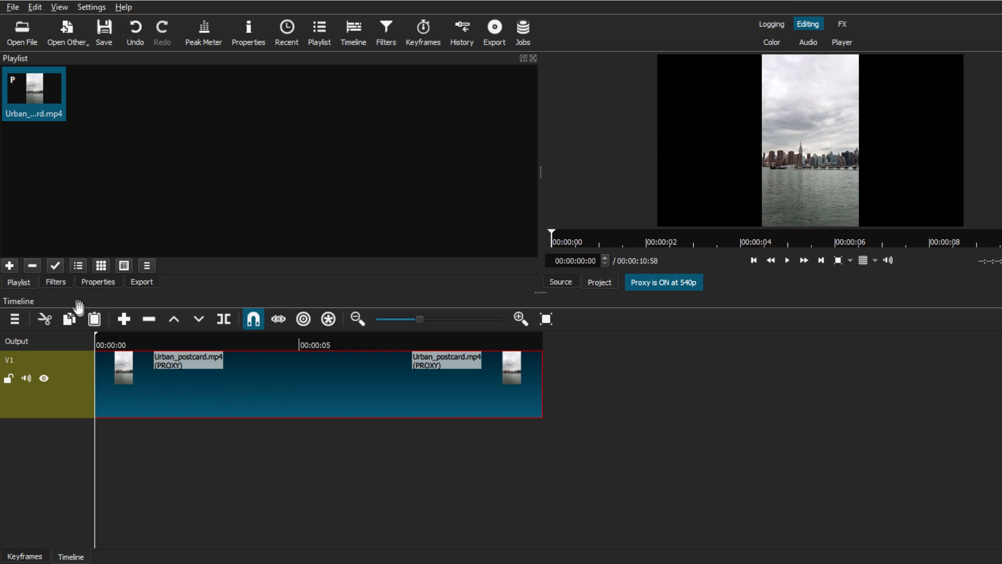
# - Add a Blur: Pad filter (4.00%) to the skyline clip from the video filters list
pyautogui.click(55, 281)
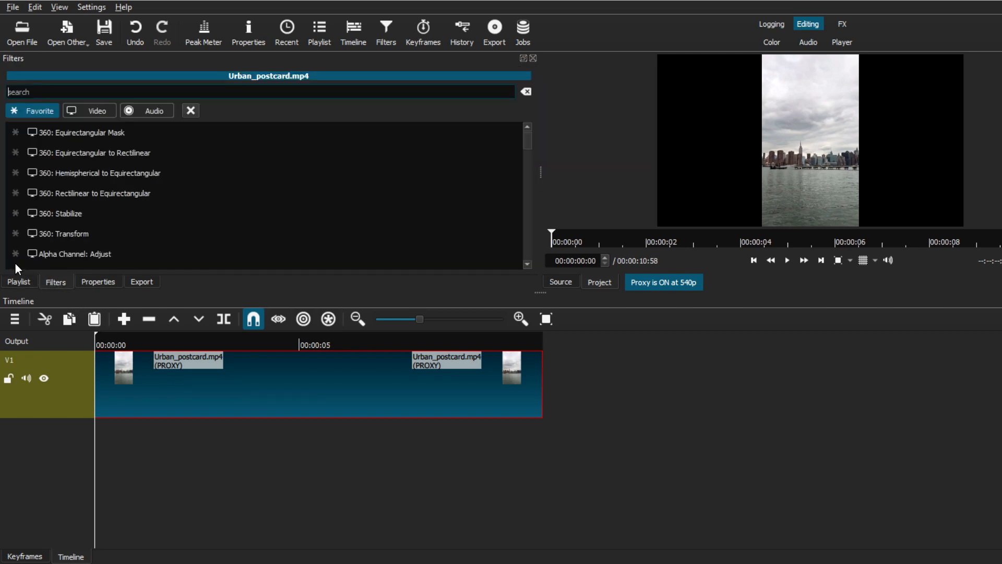
pyautogui.click(90, 111)
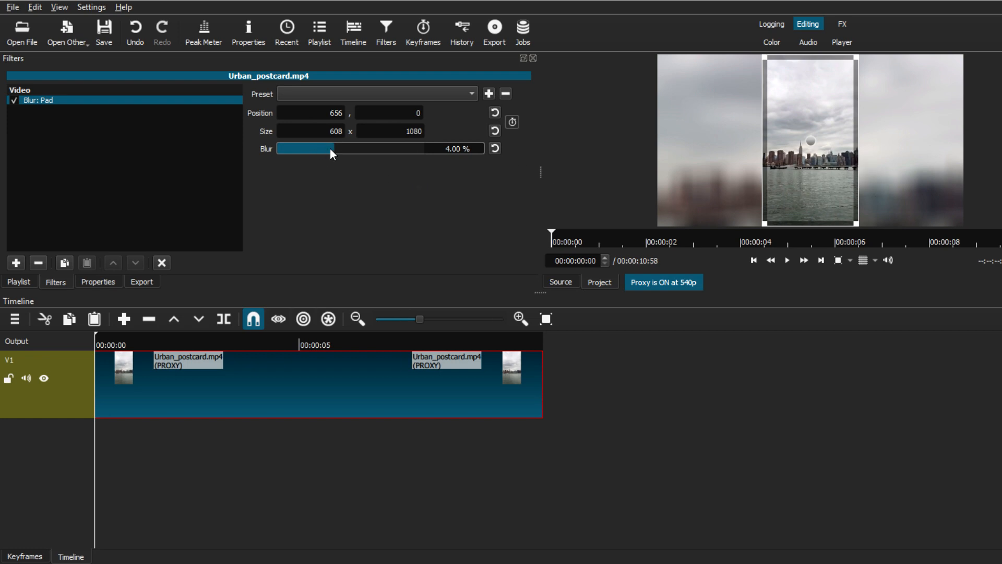
# - Adjust the Blur: Pad amount through several levels and settle at 3.40%
pyautogui.moveTo(332, 147); pyautogui.dragTo(307, 147)
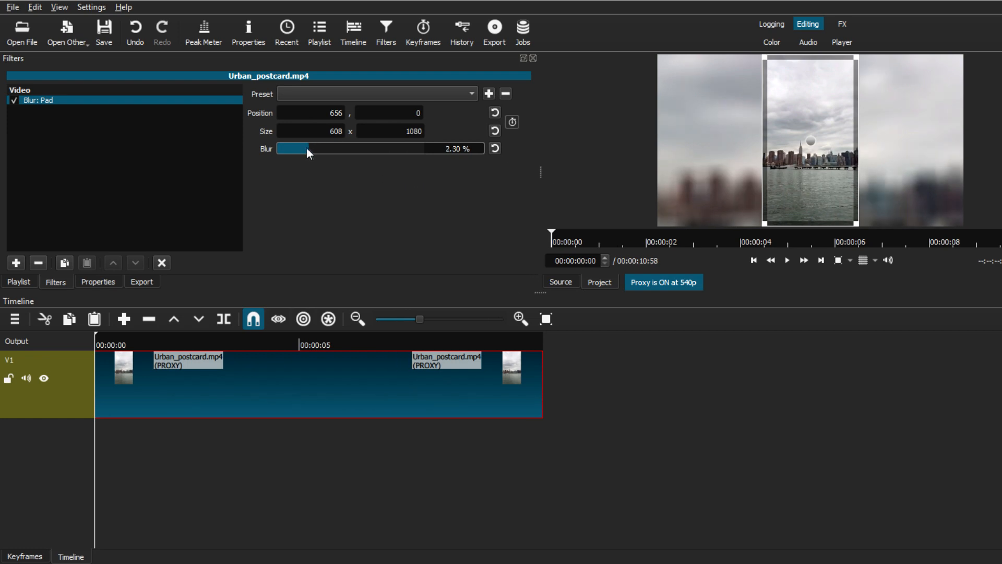
pyautogui.moveTo(307, 148); pyautogui.dragTo(376, 148)
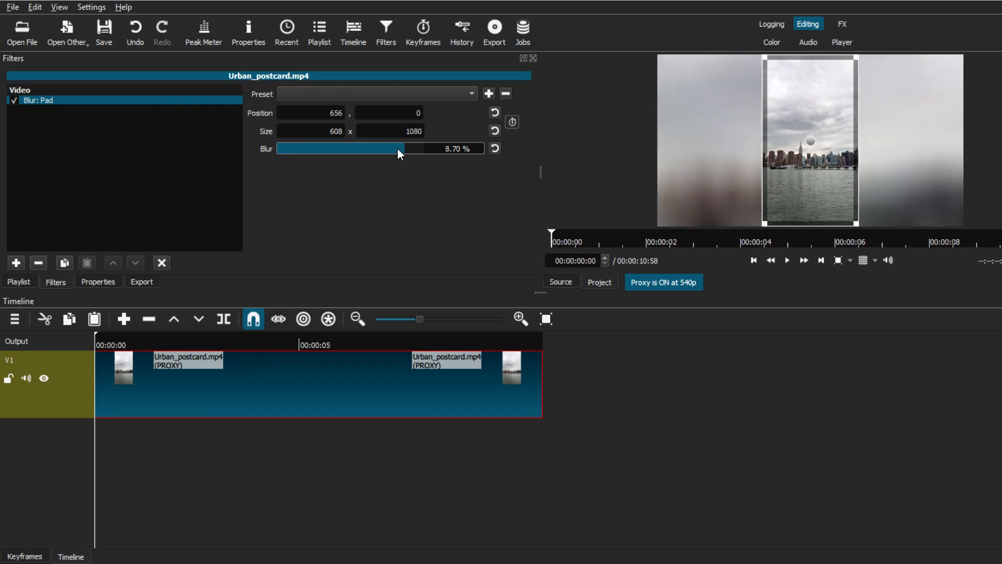
pyautogui.moveTo(400, 148); pyautogui.dragTo(323, 148)
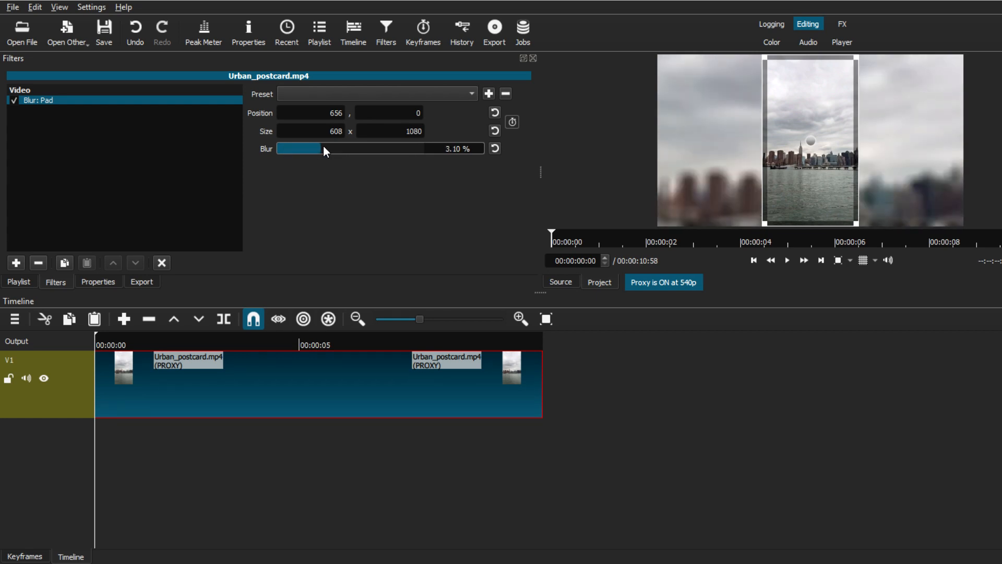
pyautogui.moveTo(313, 148); pyautogui.dragTo(321, 152)
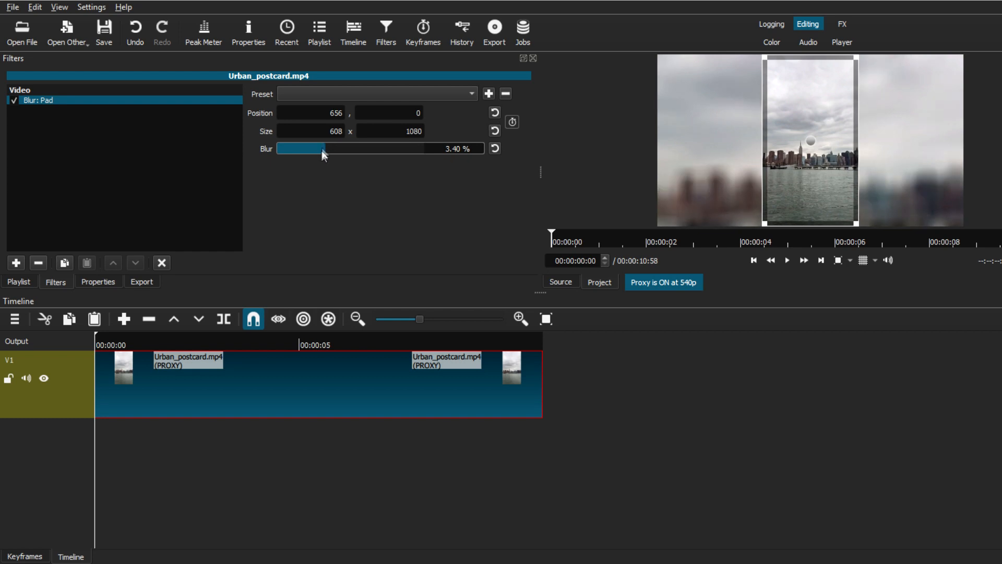
pyautogui.moveTo(718, 207)
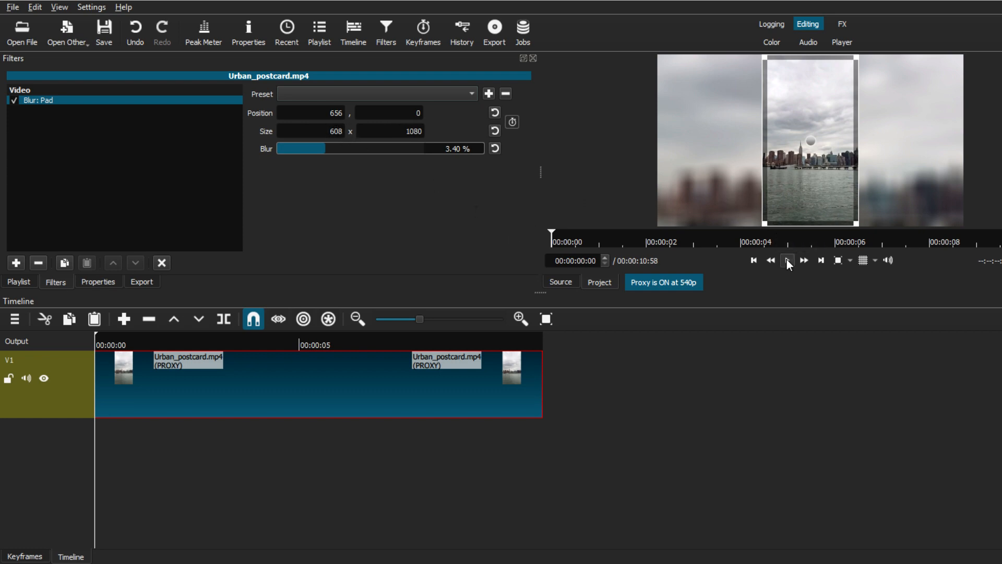
# - Preview the clip, then move and resize the sharp frame to 635, 34 at 629 x 1025
pyautogui.click(787, 260)
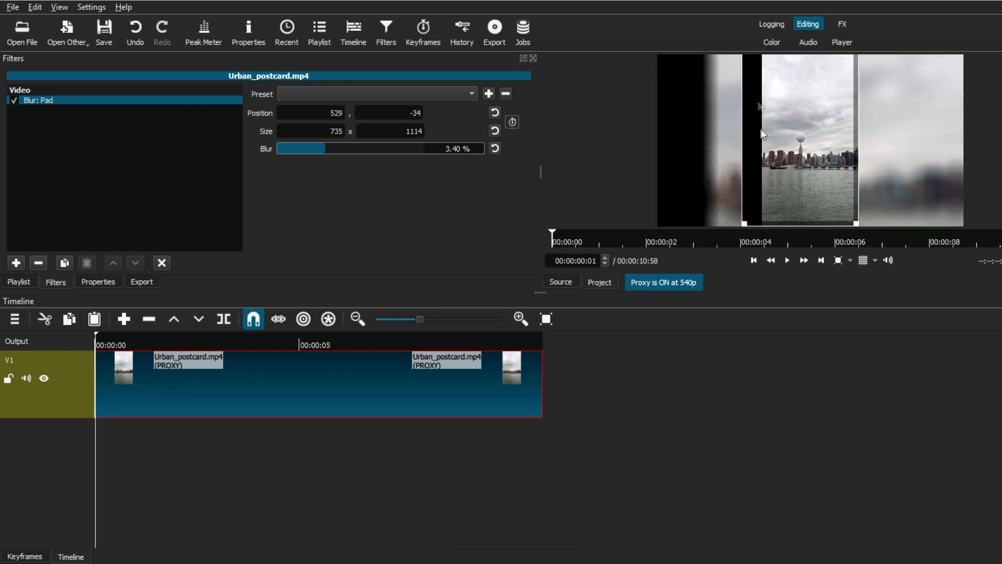
pyautogui.moveTo(693, 156)
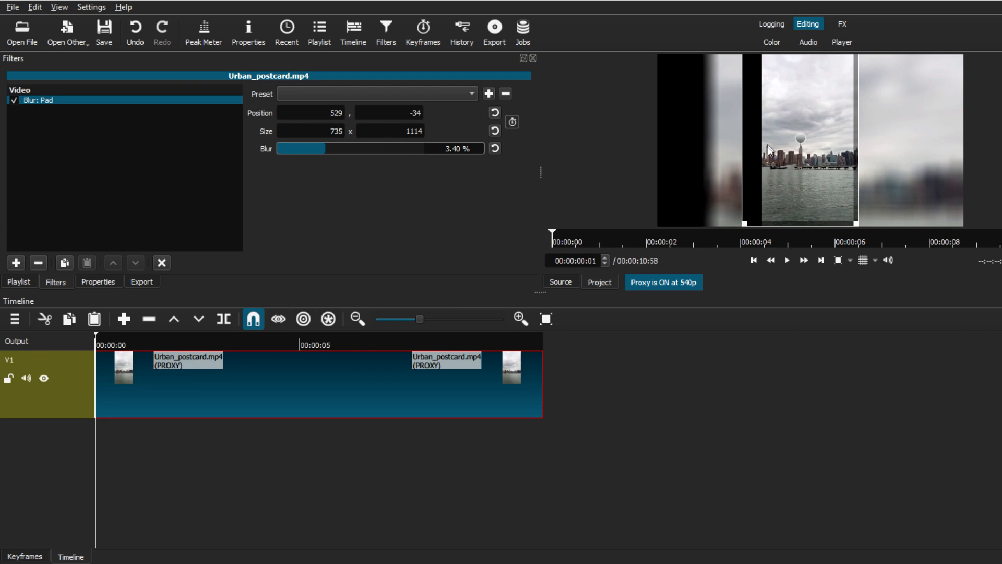
pyautogui.moveTo(766, 148); pyautogui.dragTo(829, 145)
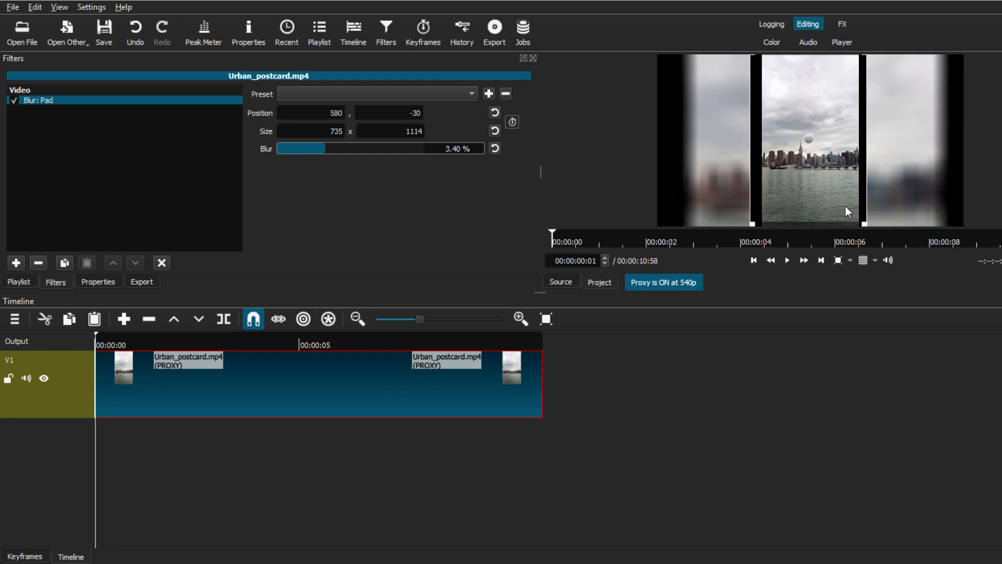
pyautogui.moveTo(861, 220); pyautogui.dragTo(860, 211)
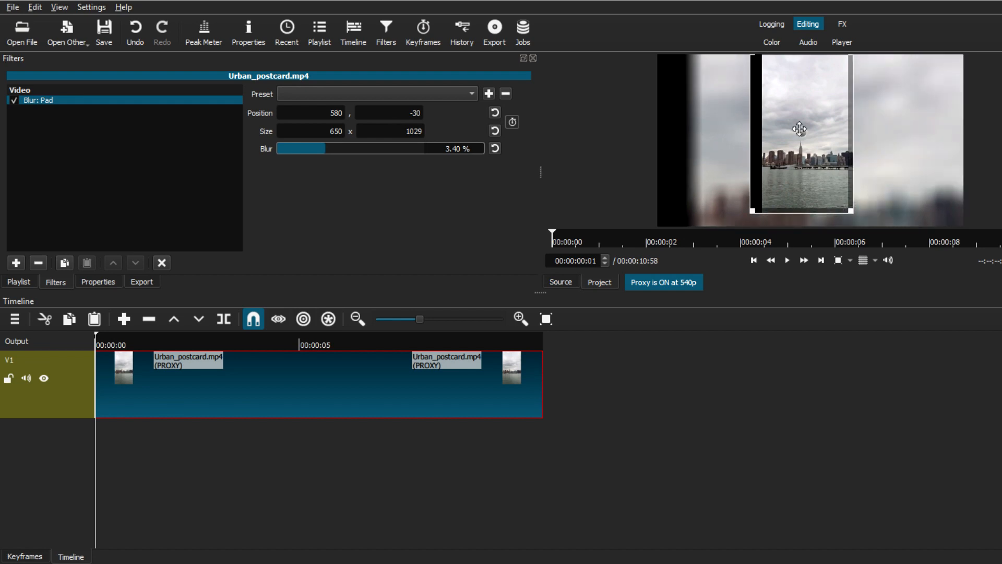
pyautogui.moveTo(799, 129); pyautogui.dragTo(808, 145)
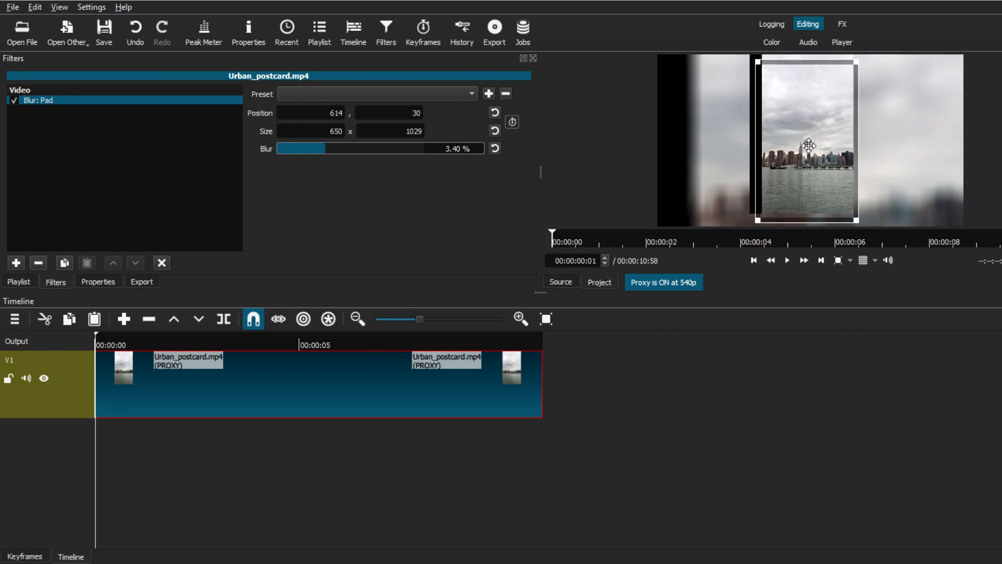
pyautogui.moveTo(808, 144); pyautogui.dragTo(765, 69)
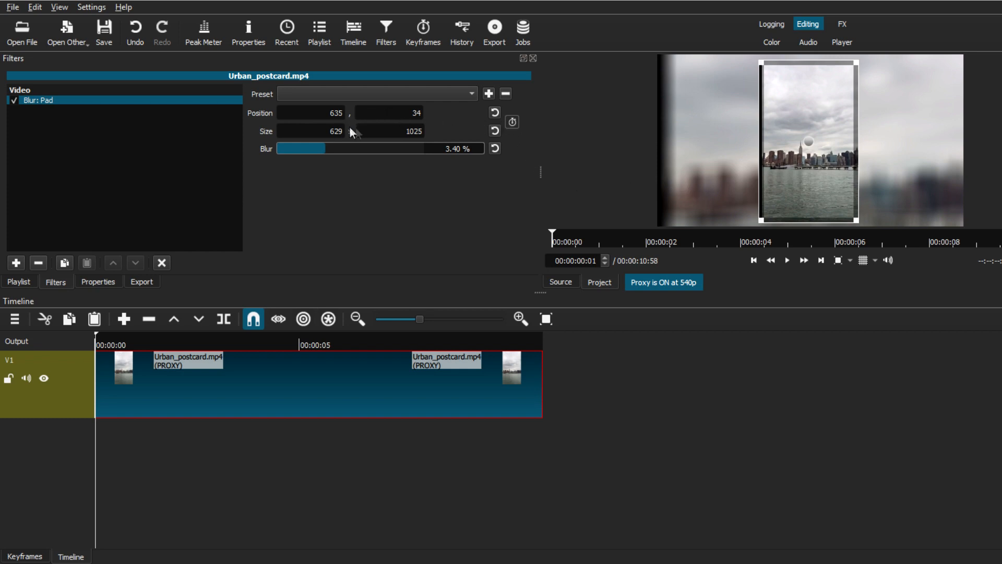
# - Reset the frame to position 656, 0 and size 608 x 1080, showing 1920x1080 mp4 export settings
pyautogui.click(495, 112)
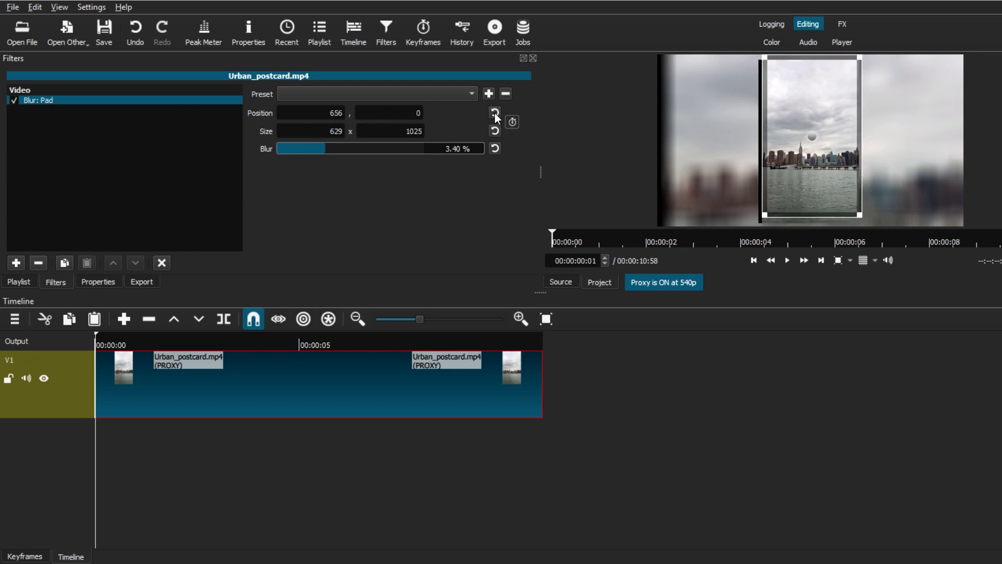
pyautogui.click(495, 130)
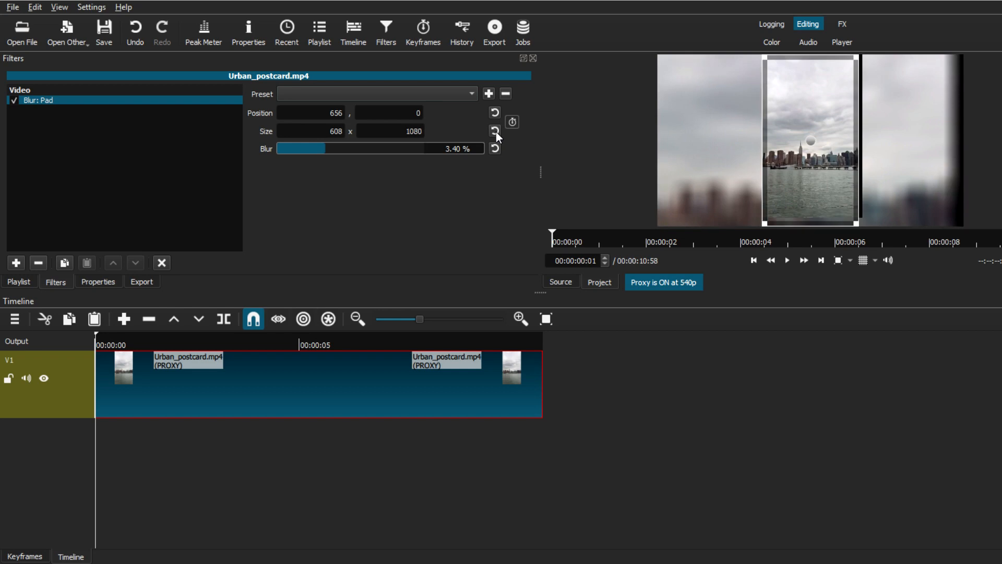
pyautogui.click(494, 117)
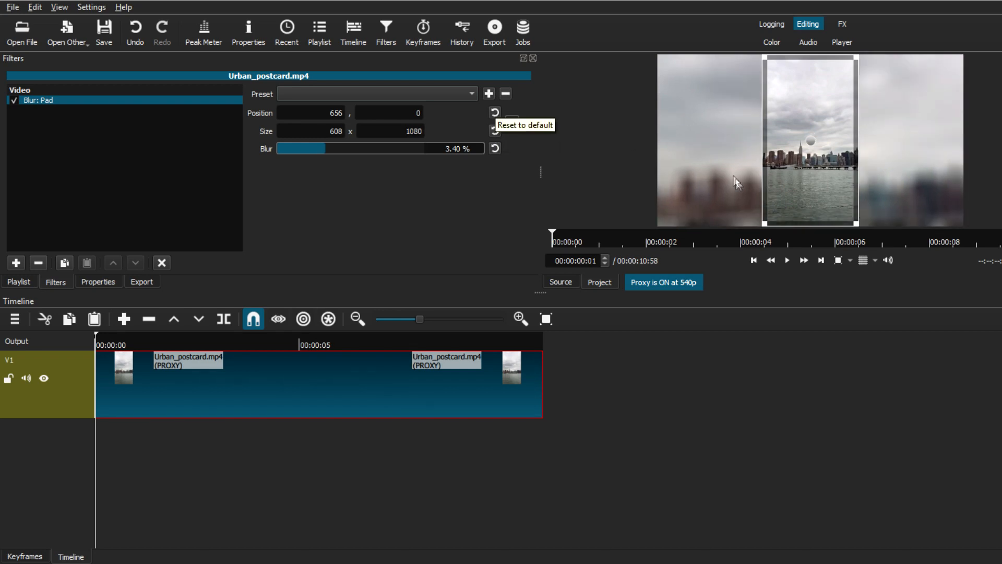
pyautogui.moveTo(490, 225)
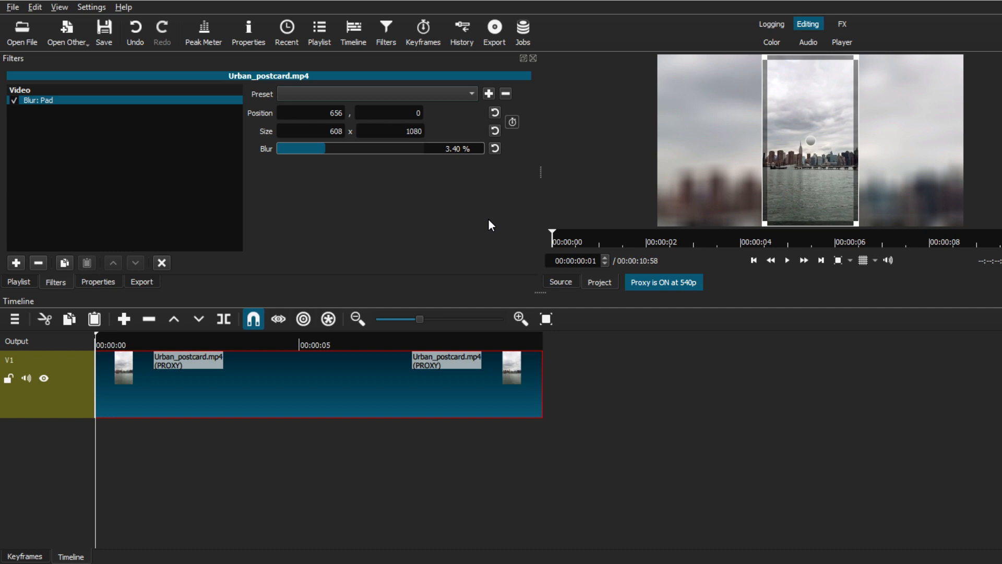
pyautogui.click(494, 33)
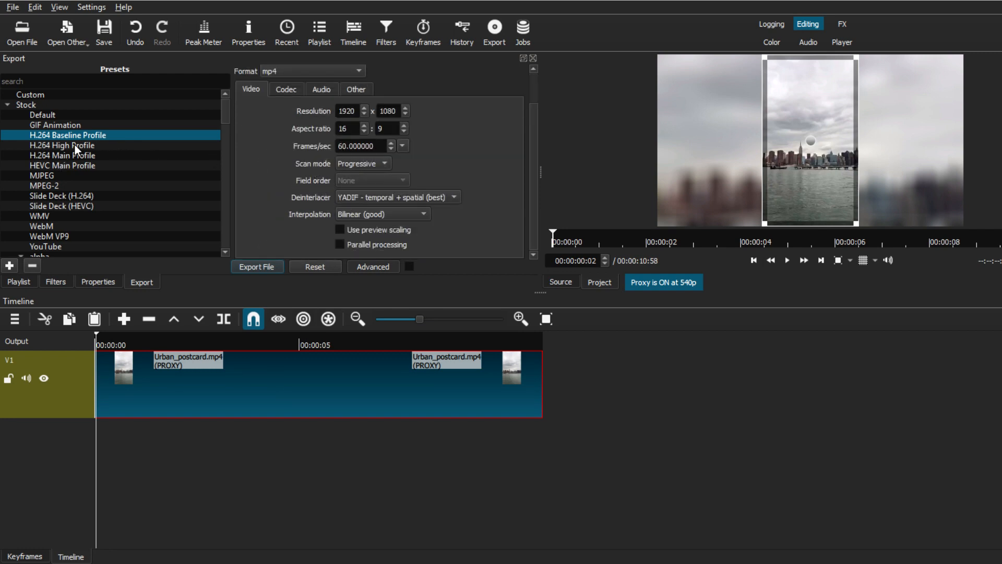
# - Select an export preset before leaving for the VEGAS Pro project
pyautogui.click(63, 166)
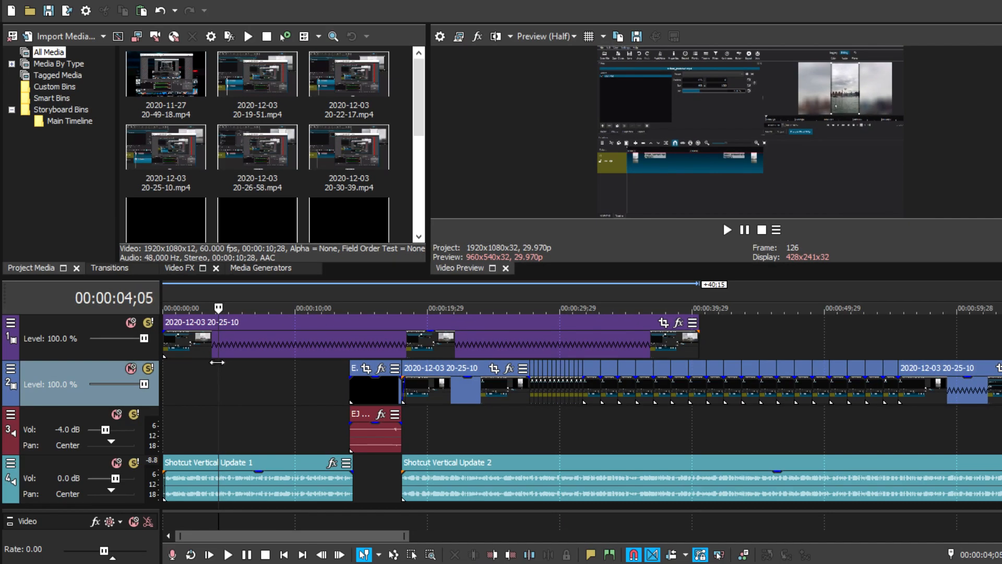
# - Jump to the start of the VEGAS Pro timeline where the Shotcut Vertical Update 1 audio begins
pyautogui.click(190, 307)
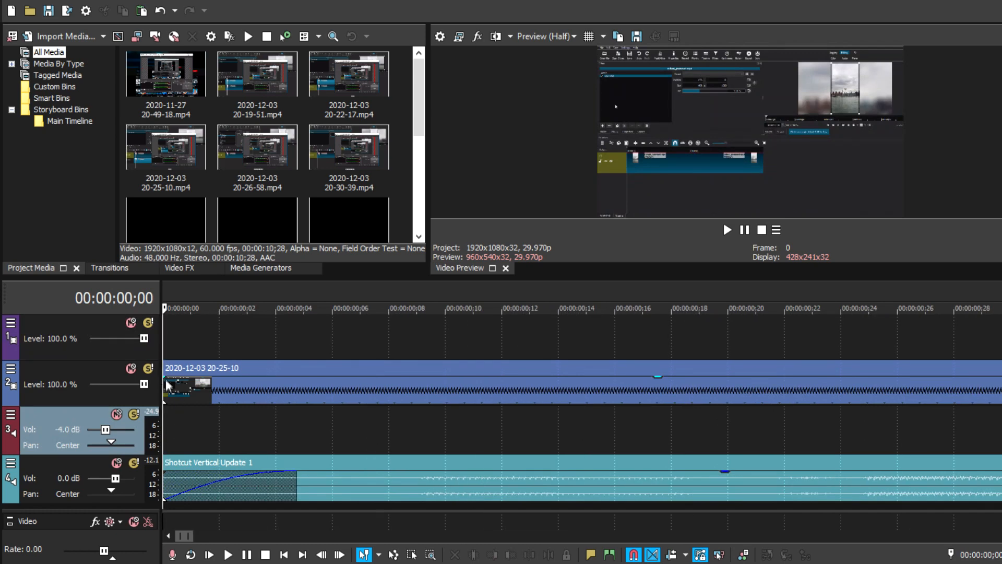
# - Scrub along the VEGAS Pro timeline before returning to the two-track Shotcut project
pyautogui.moveTo(165, 382); pyautogui.dragTo(304, 393)
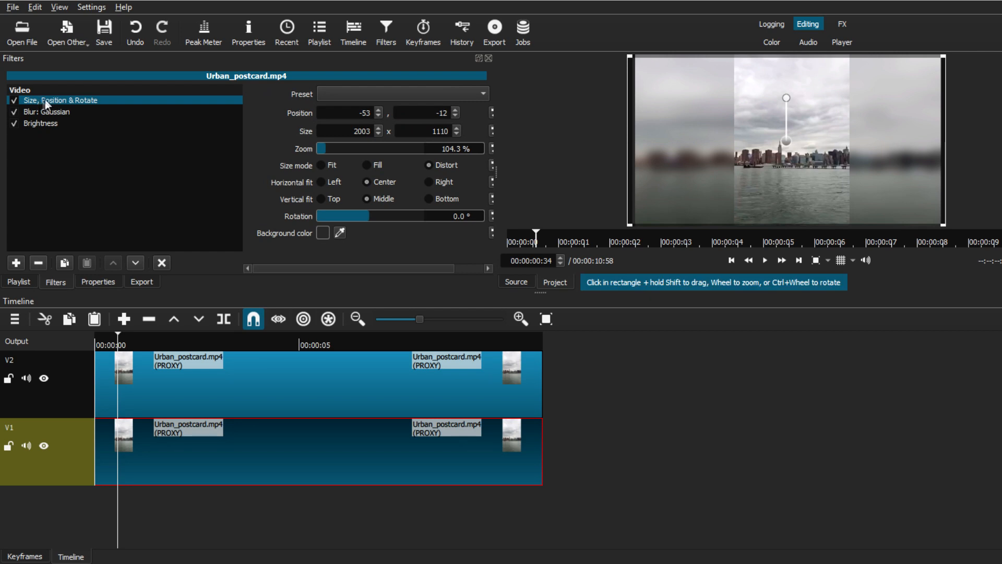
pyautogui.click(40, 123)
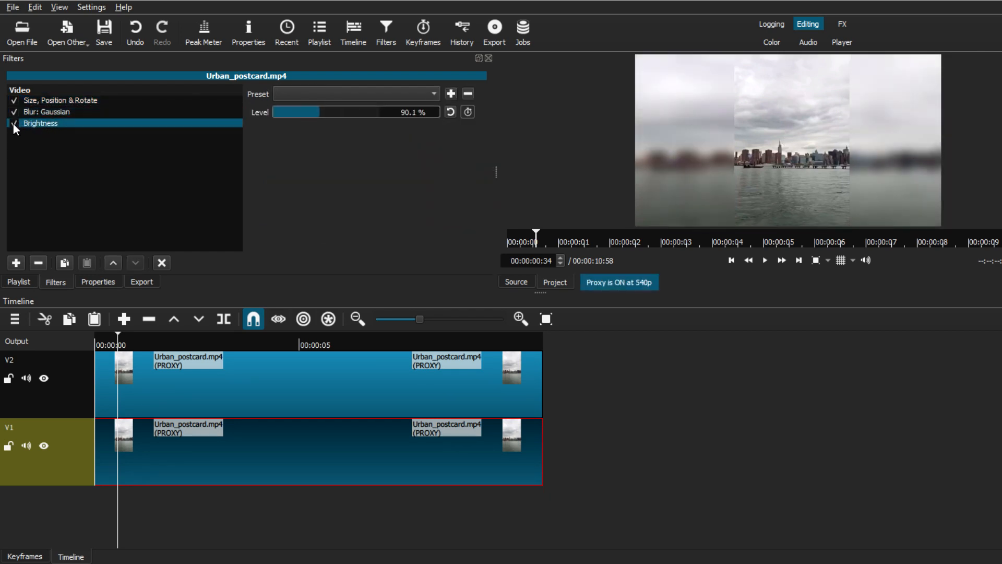
pyautogui.click(46, 112)
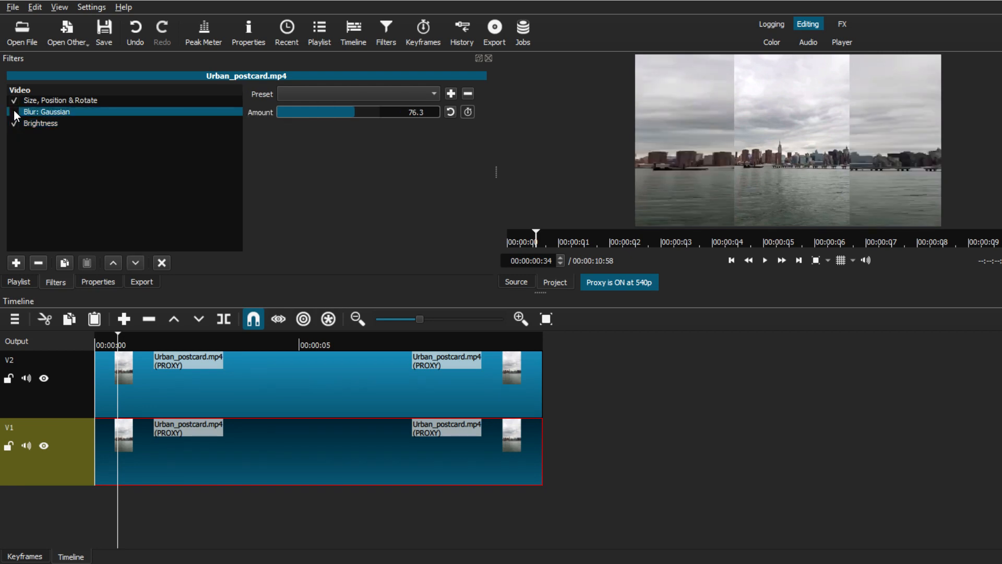
pyautogui.click(60, 101)
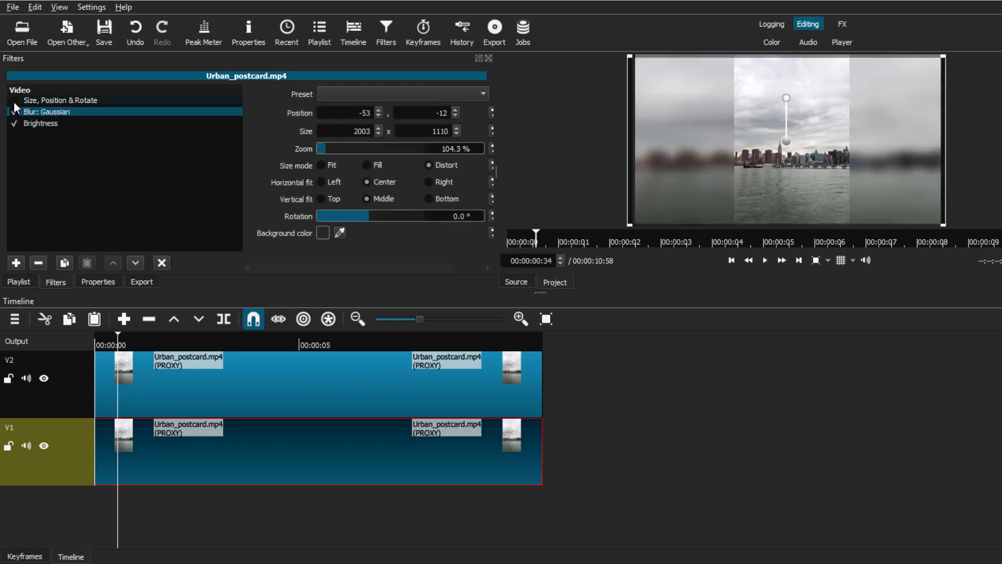
pyautogui.click(61, 100)
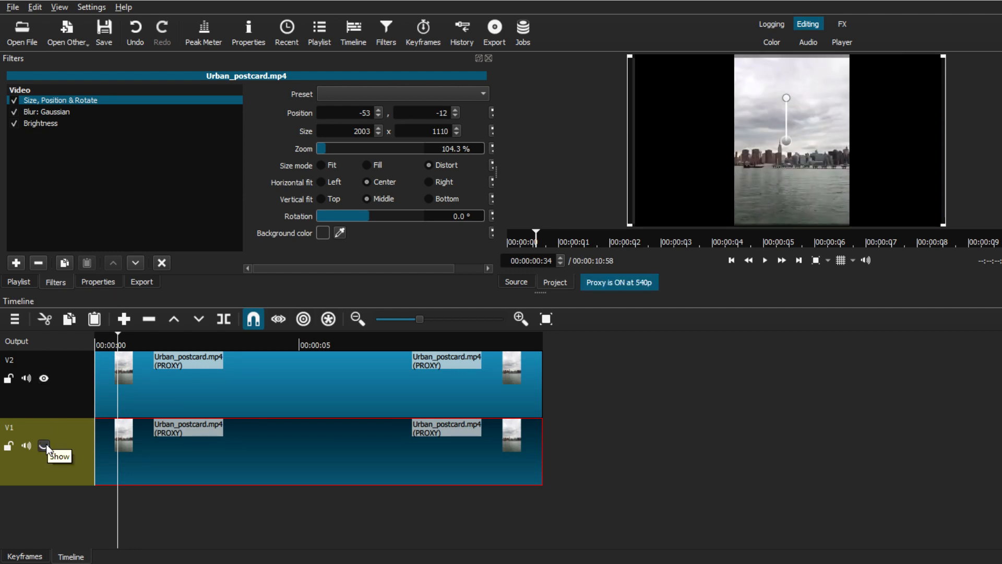
pyautogui.click(44, 446)
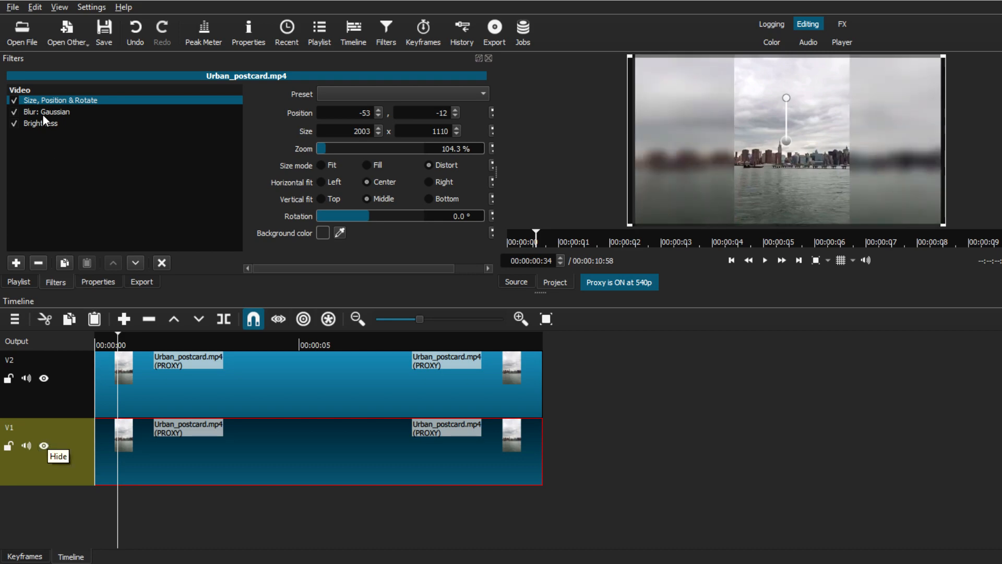
pyautogui.click(47, 112)
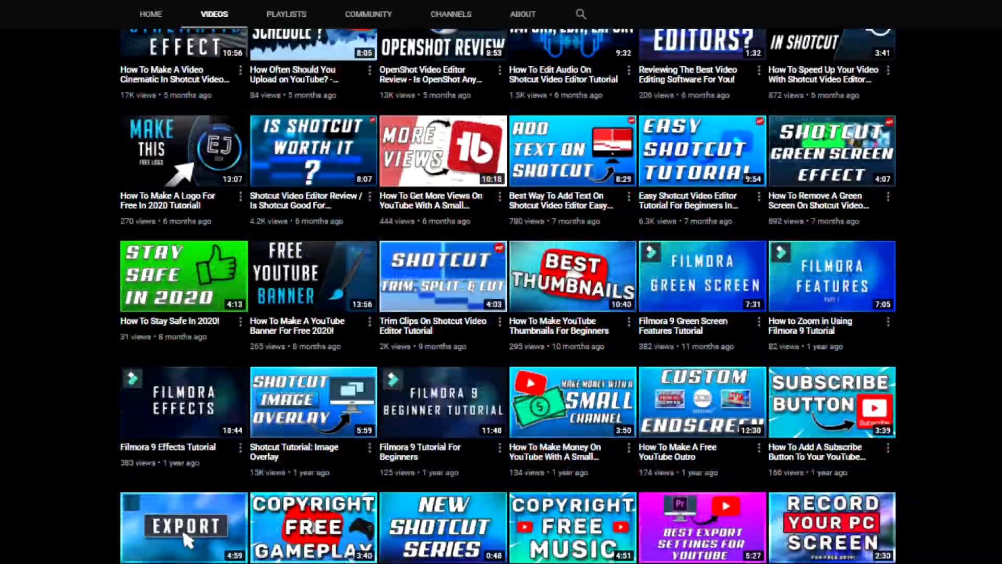
# - Scroll the YouTube channel's Videos grid to its recent Shotcut tutorial uploads
pyautogui.scroll(3)
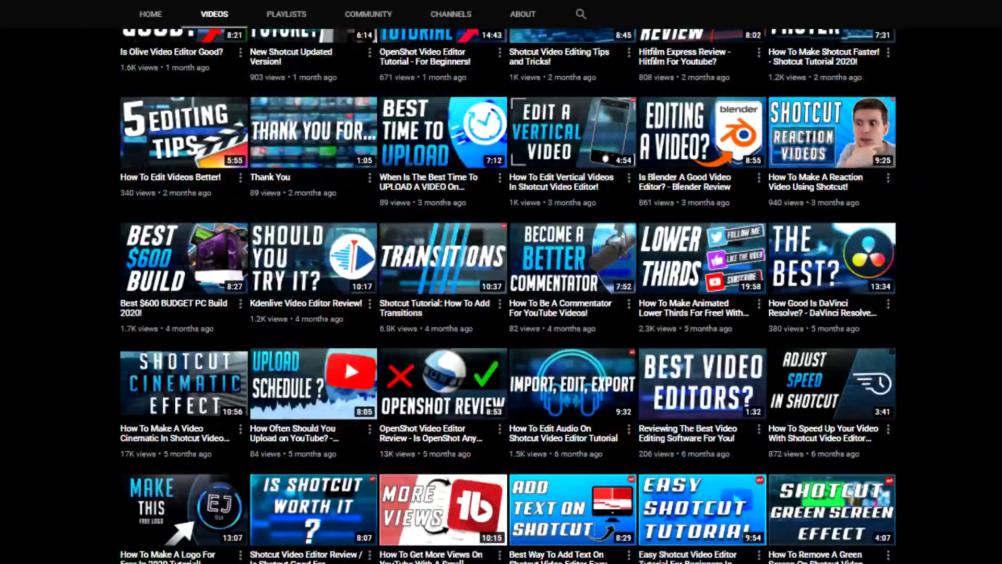